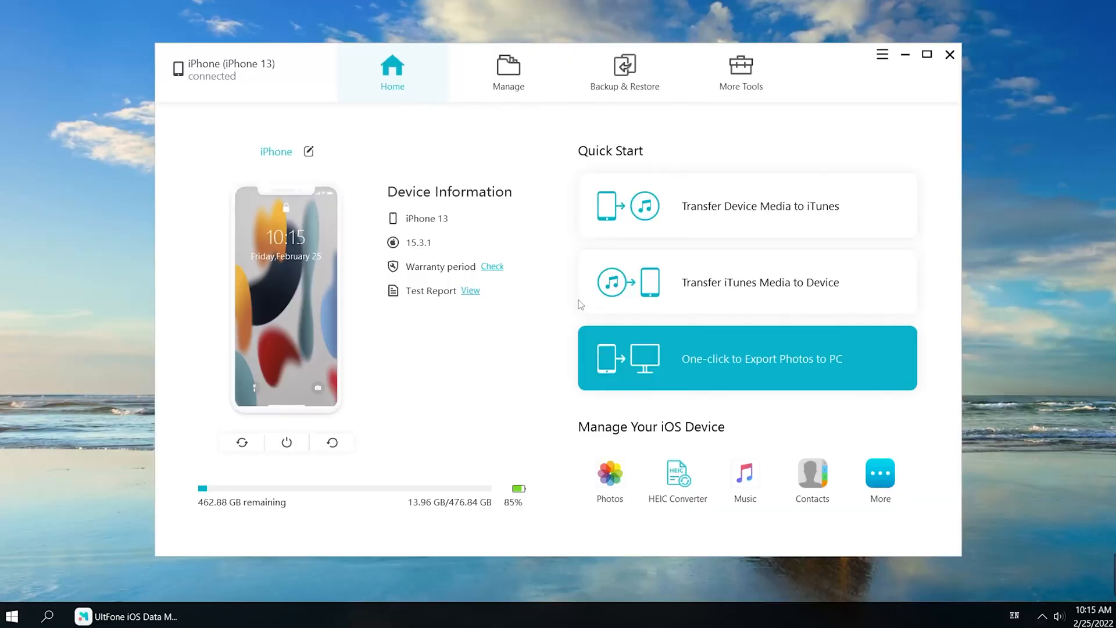
pyautogui.moveTo(624, 71)
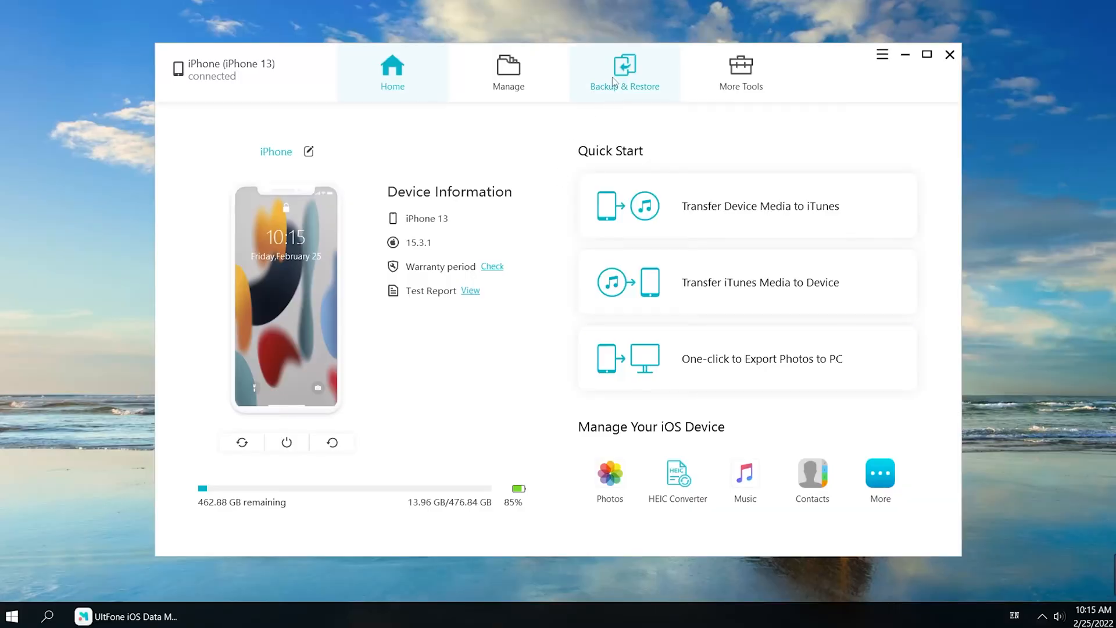
# Step: Switch to the Backup & Restore section to list the iPhone 13 backups
pyautogui.click(624, 71)
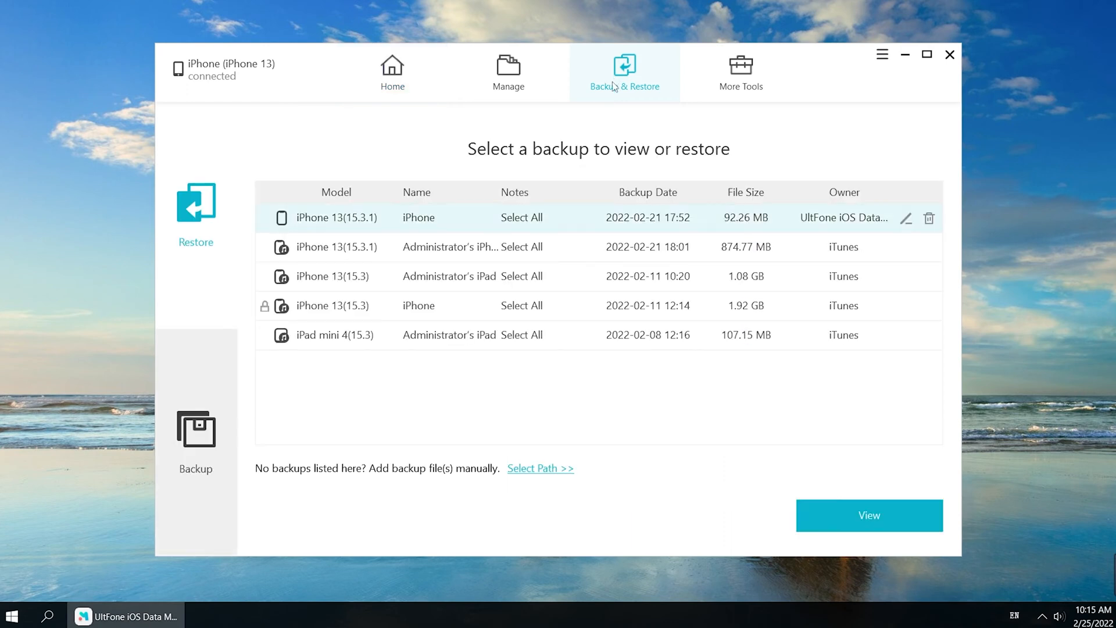
# Step: Start a new backup and clear the Select All data-type selection
pyautogui.click(196, 431)
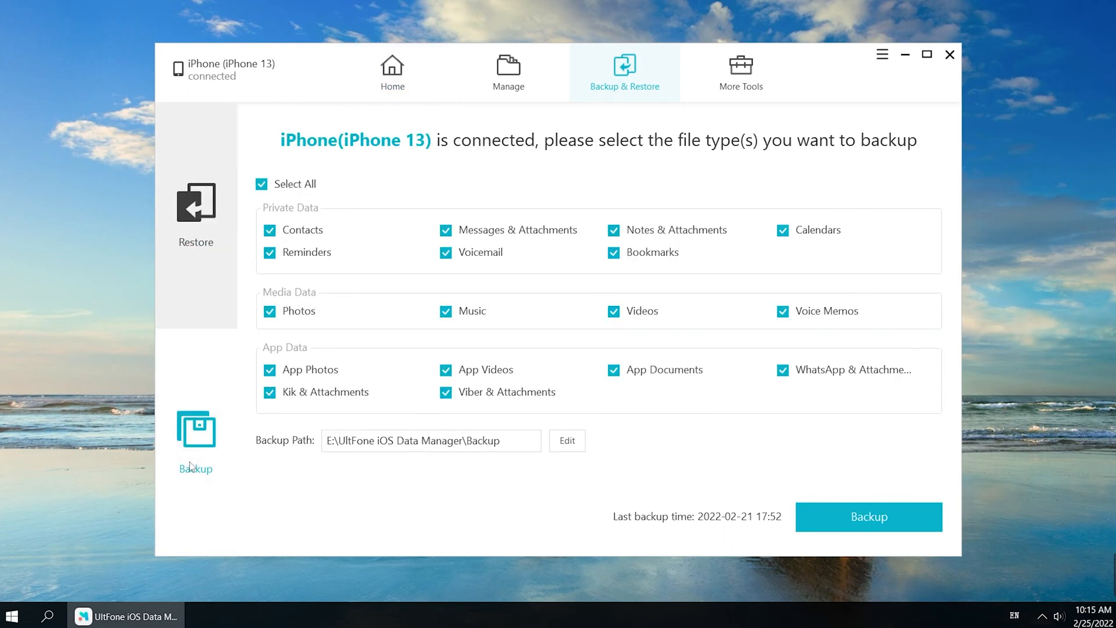
pyautogui.click(261, 183)
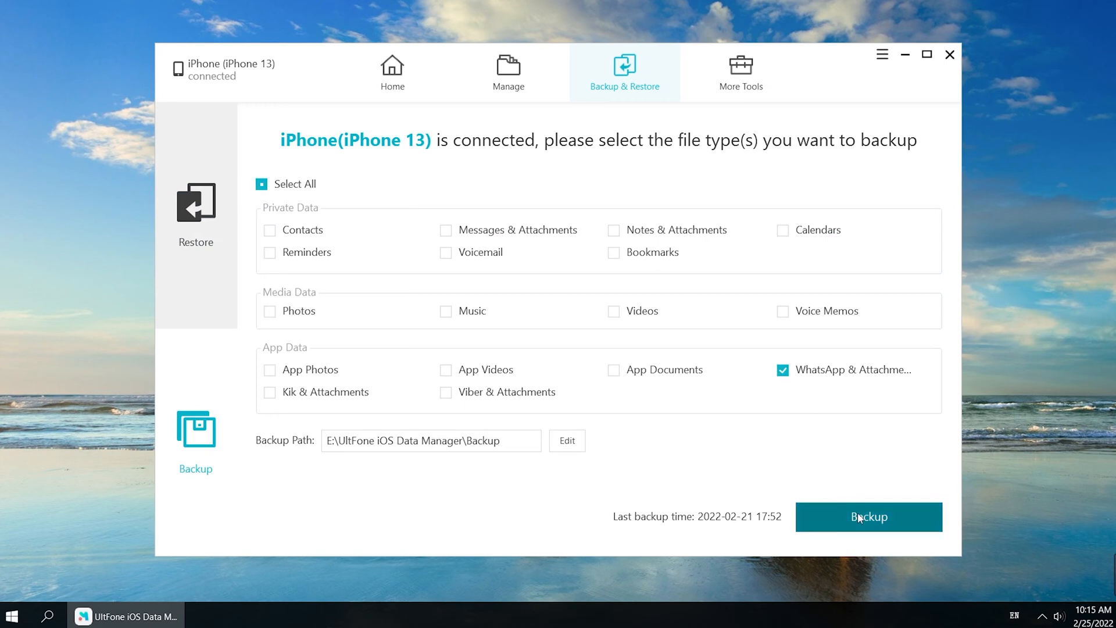
# Step: Back up WhatsApp & Attachments and wait for Backup Completed
pyautogui.click(868, 516)
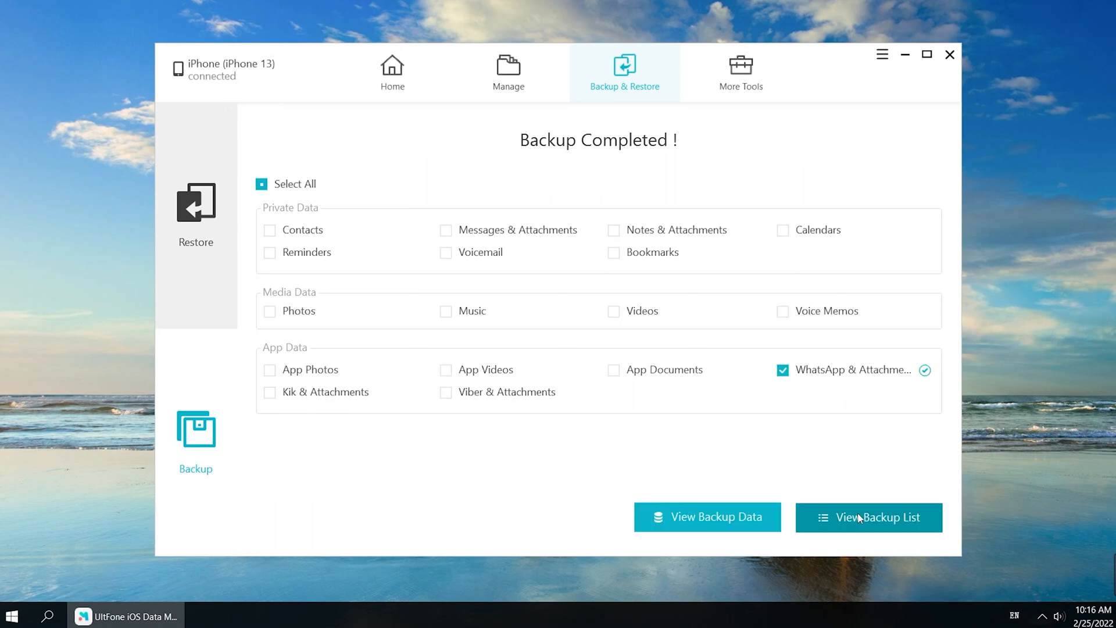
pyautogui.moveTo(855, 529)
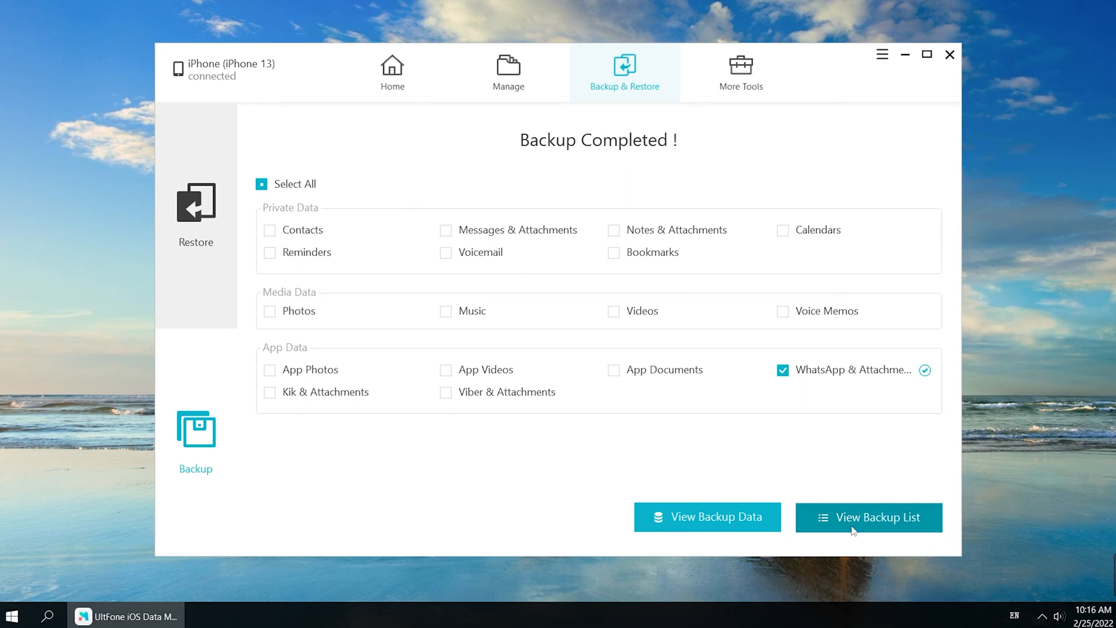
# Step: View the backup data showing WhatsApp chats from Patrick, Iannie and Ben
pyautogui.click(707, 516)
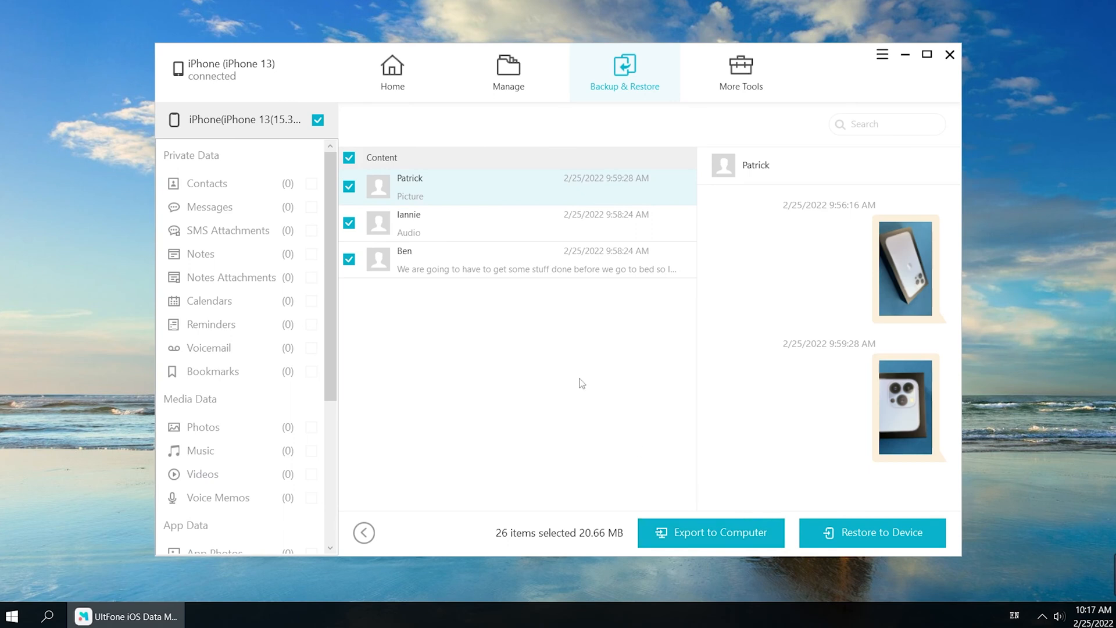
pyautogui.moveTo(756, 522)
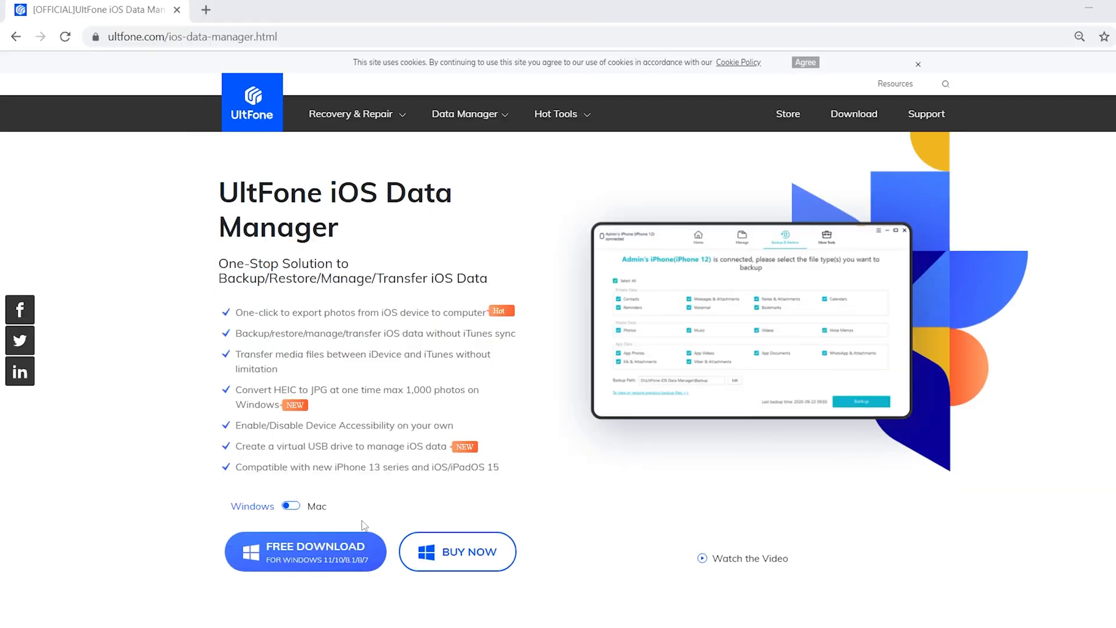
# Step: Request the free Windows download from the UltFone iOS Data Manager product page
pyautogui.click(304, 550)
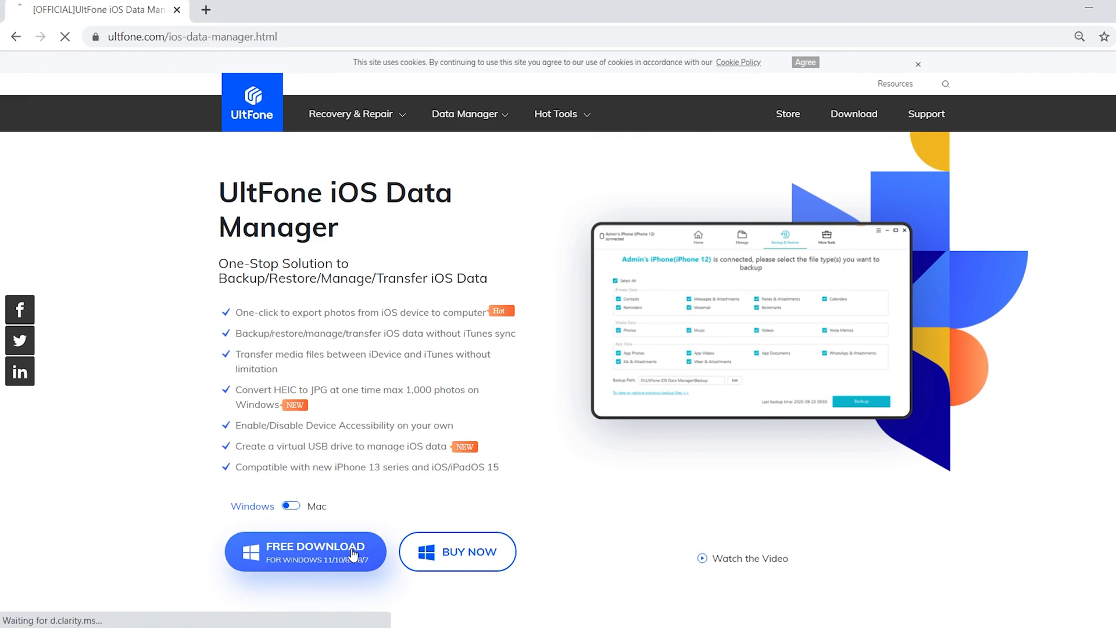